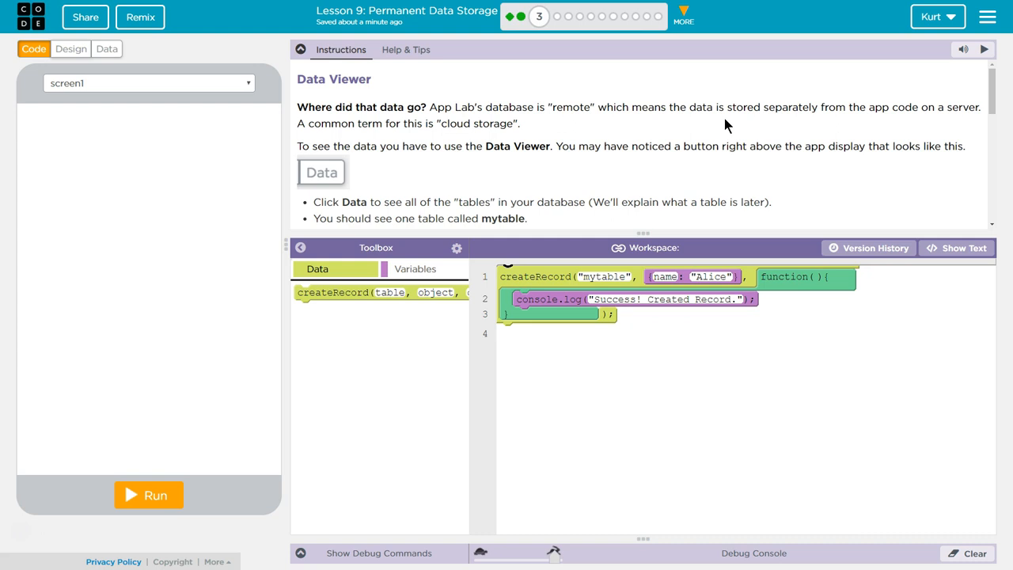
pyautogui.moveTo(124, 55)
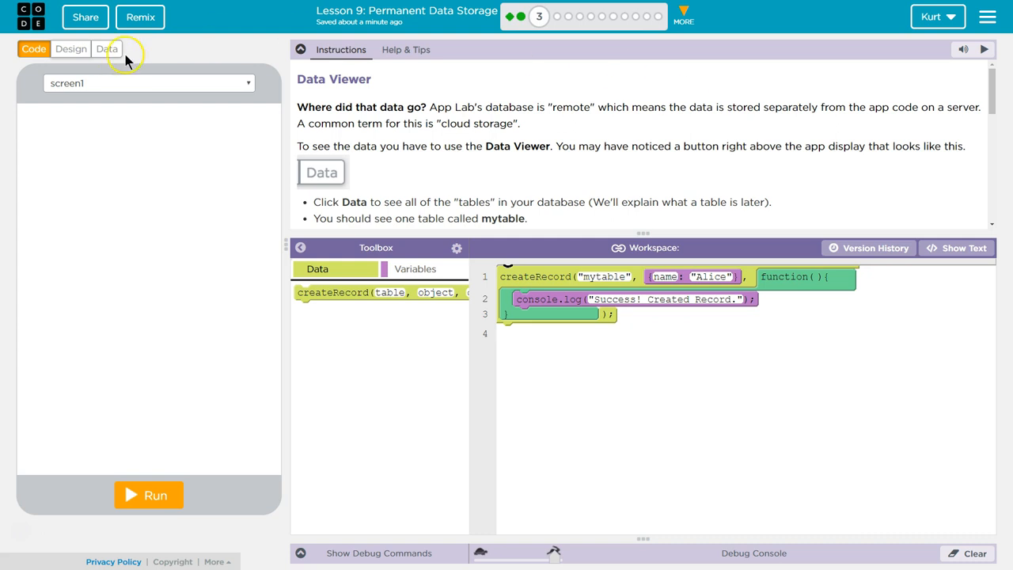
pyautogui.moveTo(123, 54)
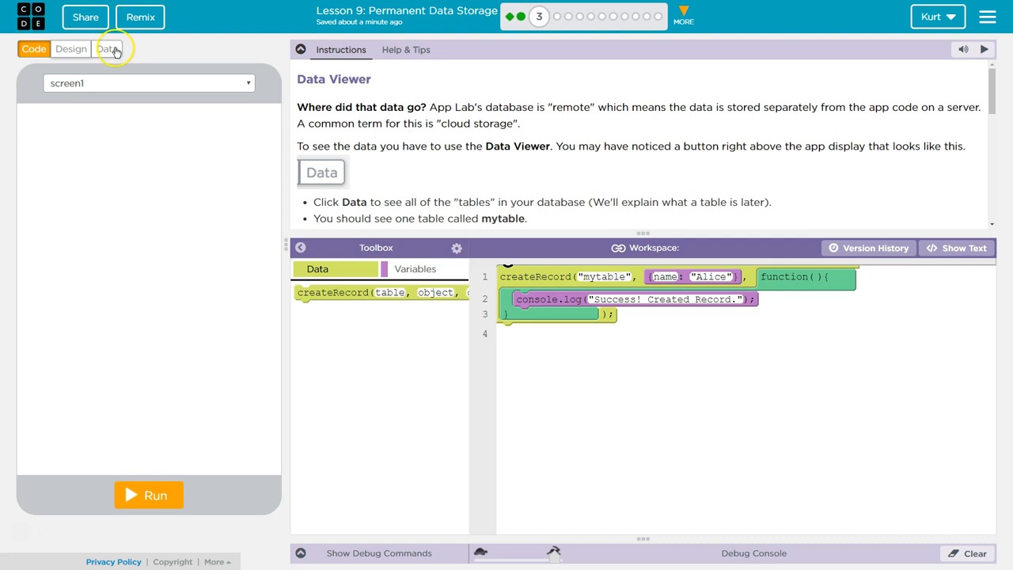
# - Show the Data Browser listing the project's single table, mytable
pyautogui.scroll(-3)
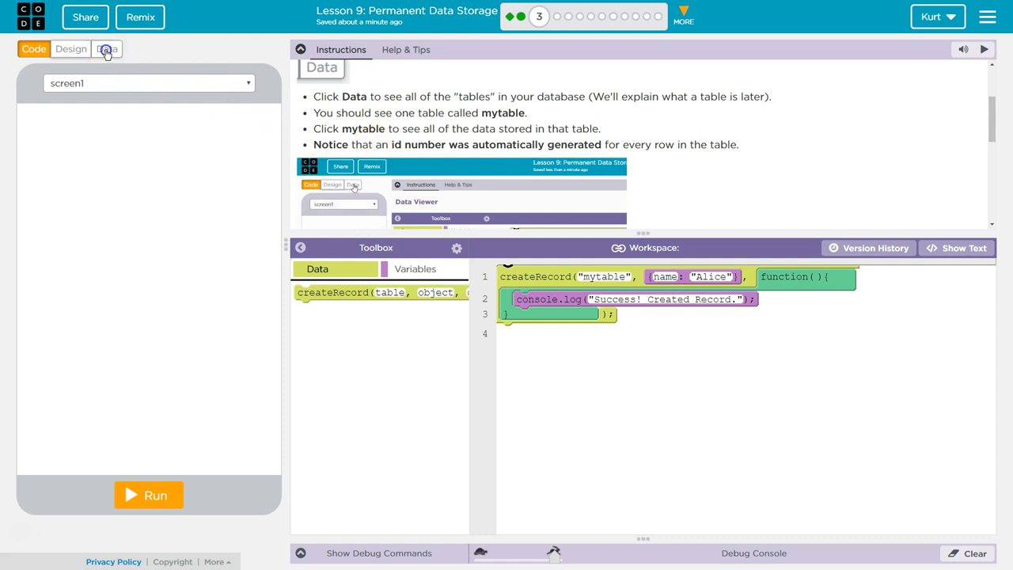
pyautogui.click(106, 48)
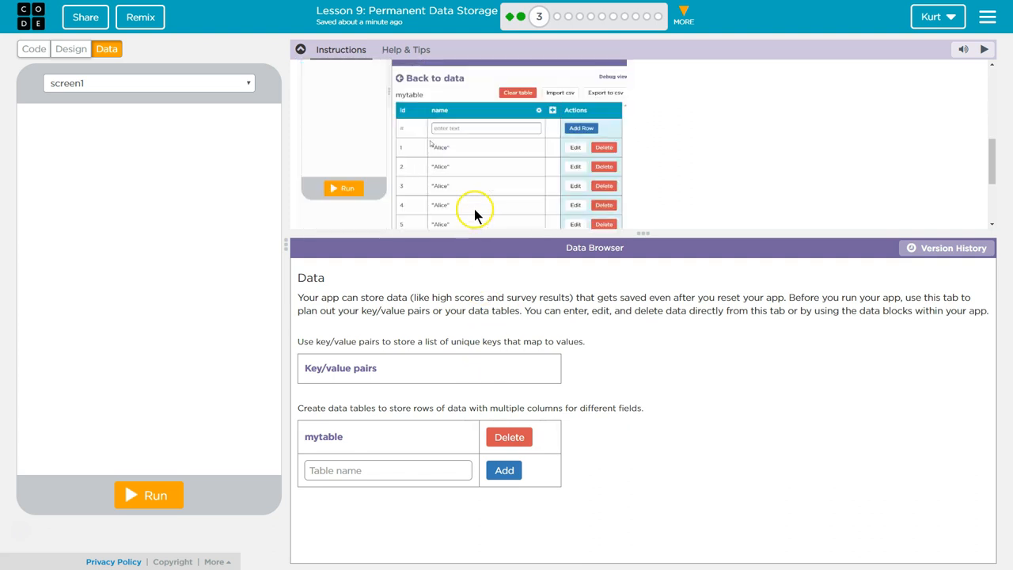
pyautogui.scroll(3)
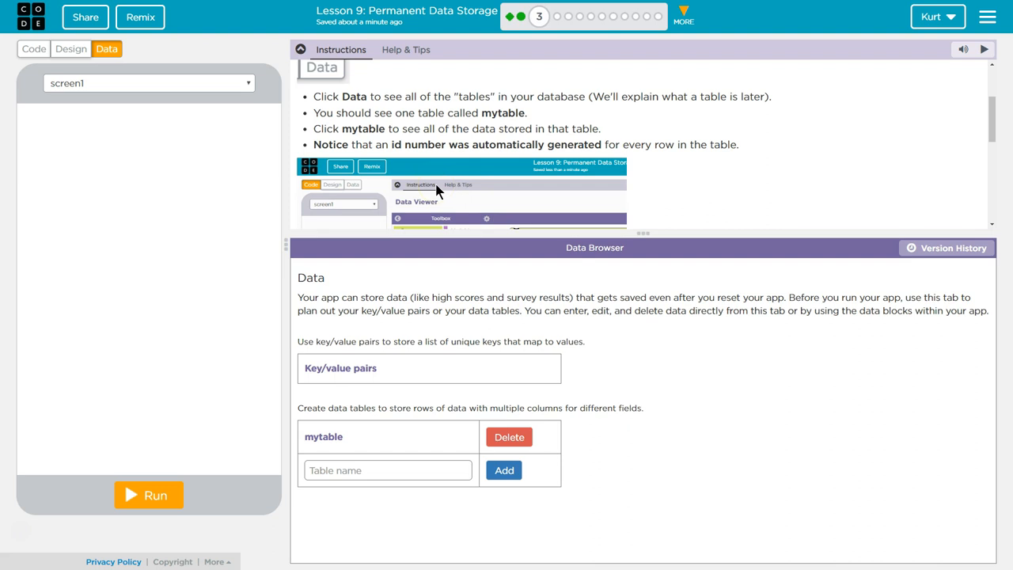
pyautogui.scroll(-3)
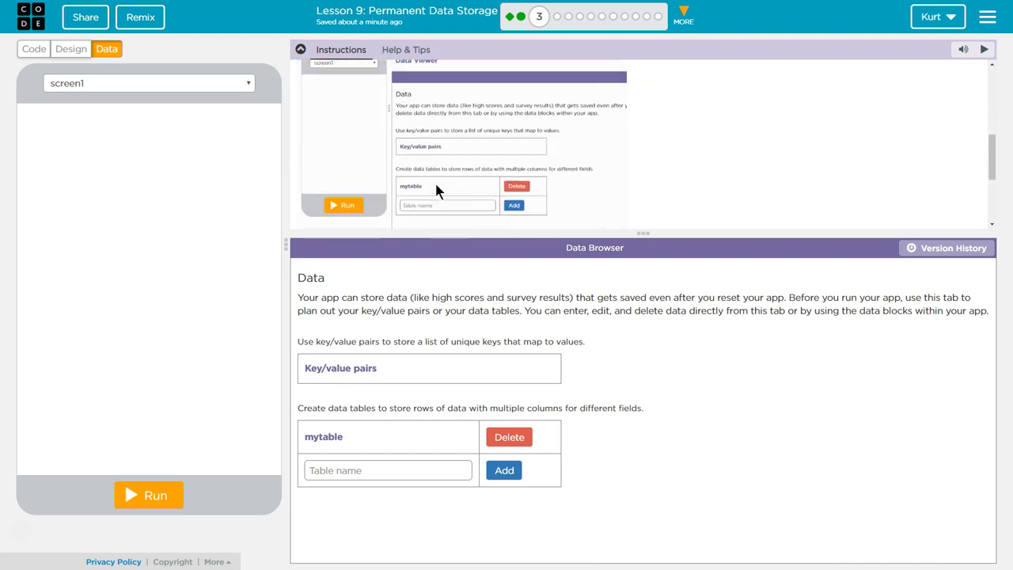
pyautogui.scroll(-3)
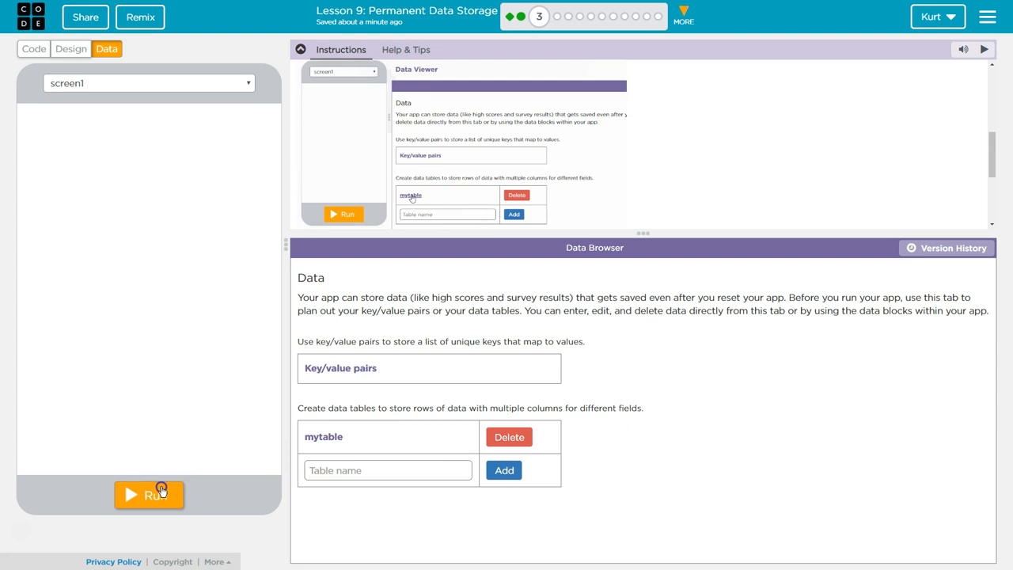
# - Run the program to create another record, check the console log, and return to the data
pyautogui.click(148, 494)
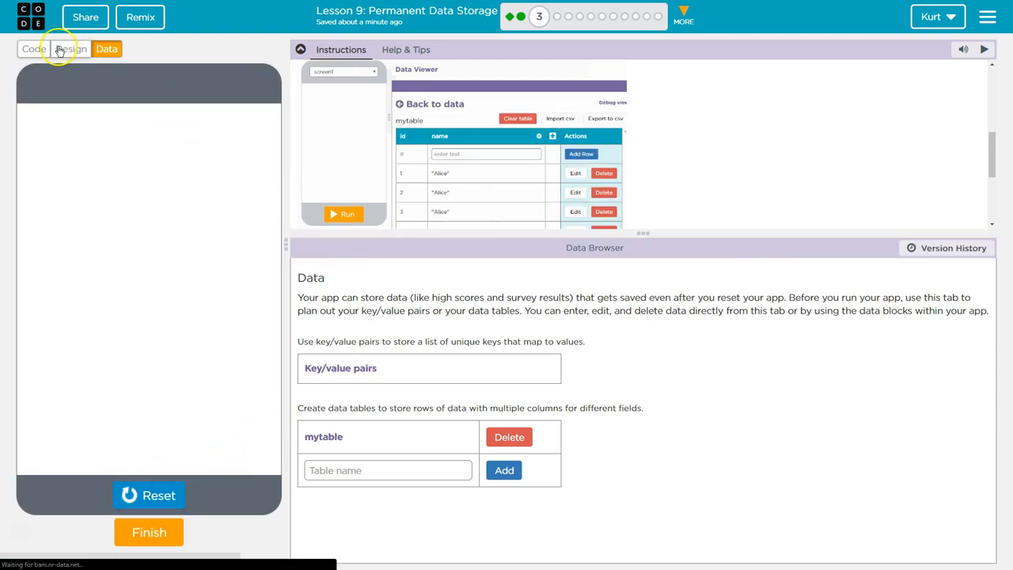
pyautogui.click(33, 48)
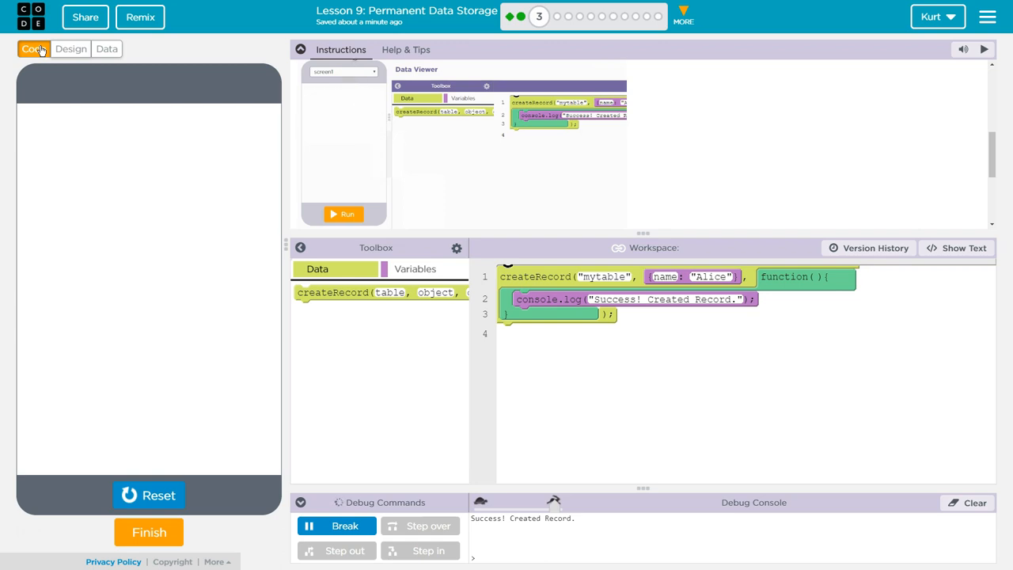
pyautogui.click(106, 48)
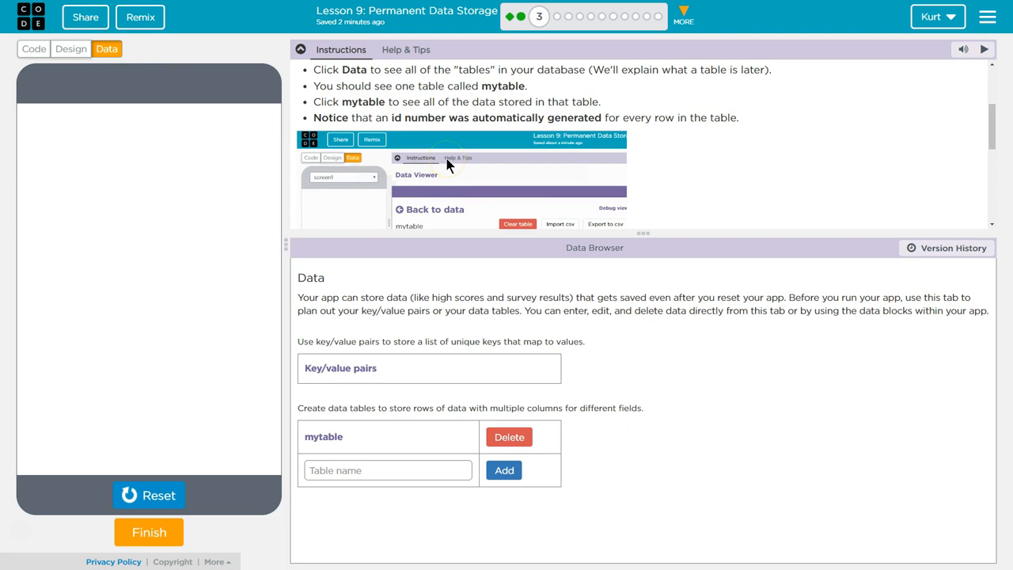
pyautogui.moveTo(449, 142)
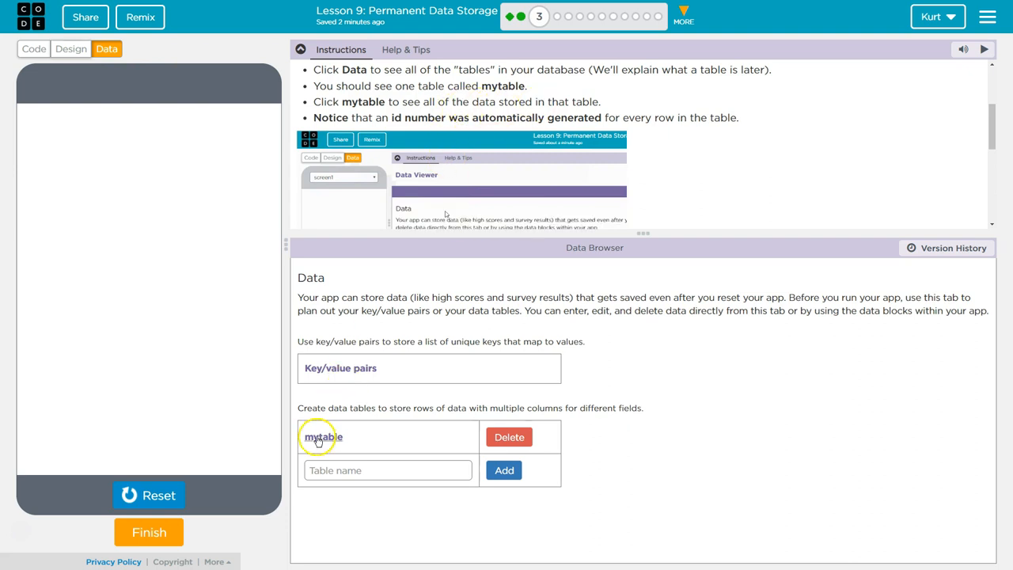
# - View mytable's rows: two Alice records with ids 1 and 2
pyautogui.click(319, 437)
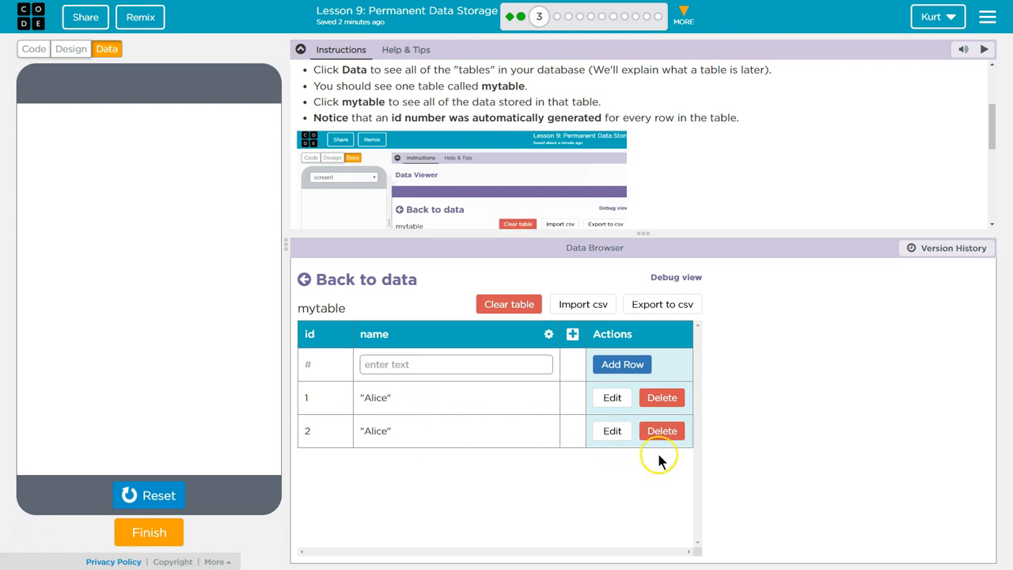
pyautogui.moveTo(383, 117)
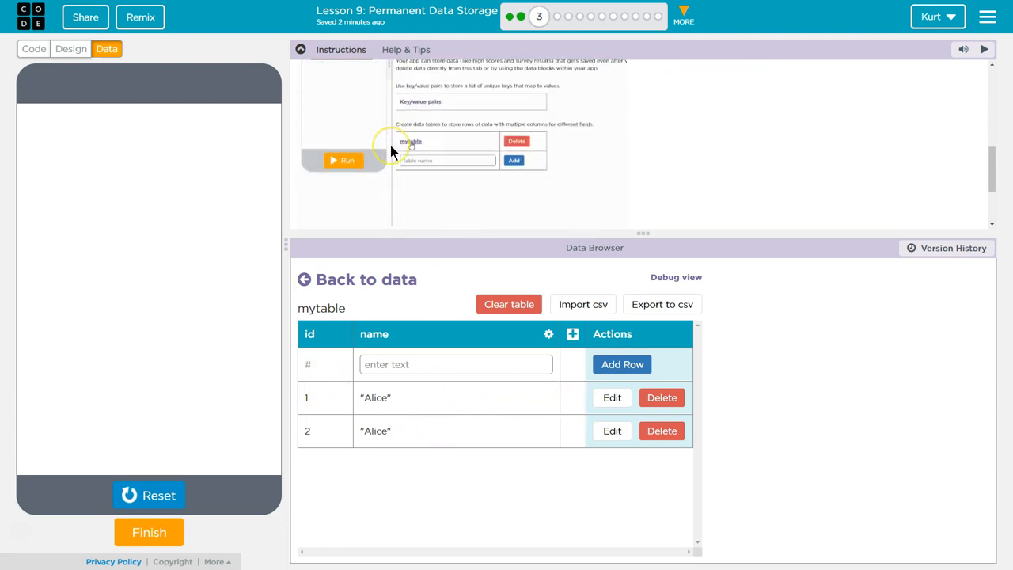
pyautogui.scroll(-3)
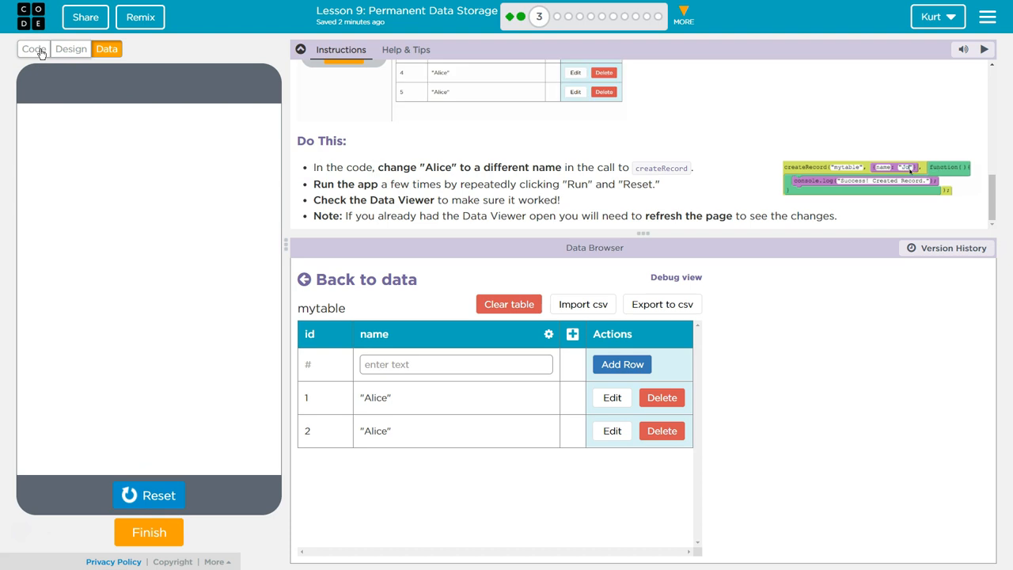
# - Replace the "Alice" string in the createRecord call with "Kurt"
pyautogui.click(34, 48)
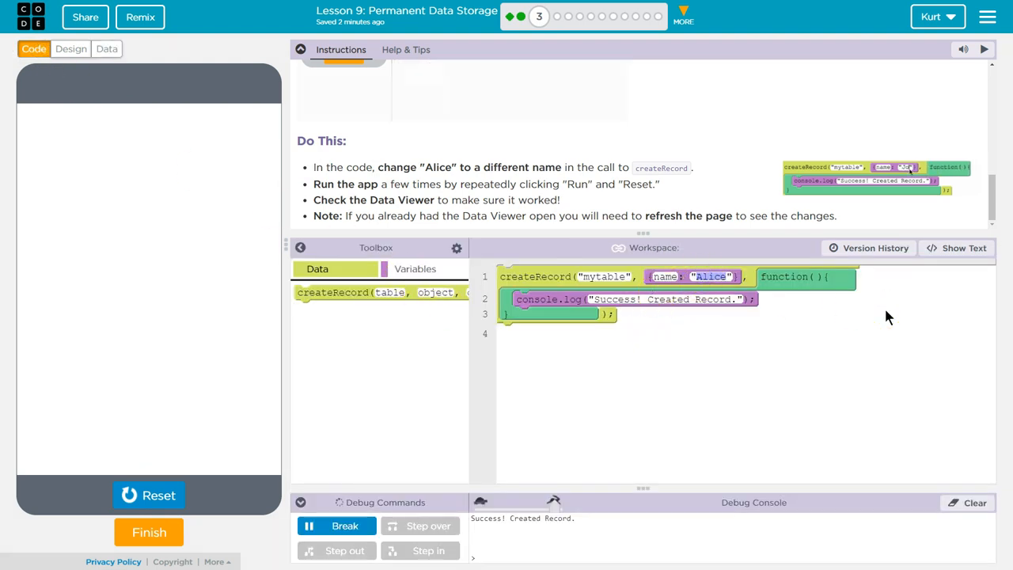
pyautogui.write('Kurt')
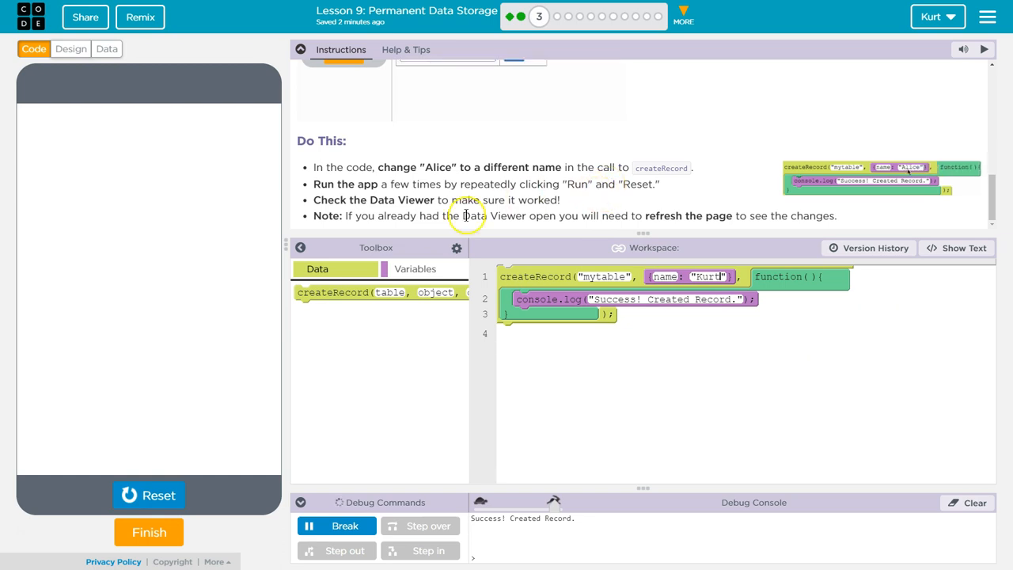
# - Reset and rerun the program so createRecord adds Kurt records
pyautogui.click(148, 493)
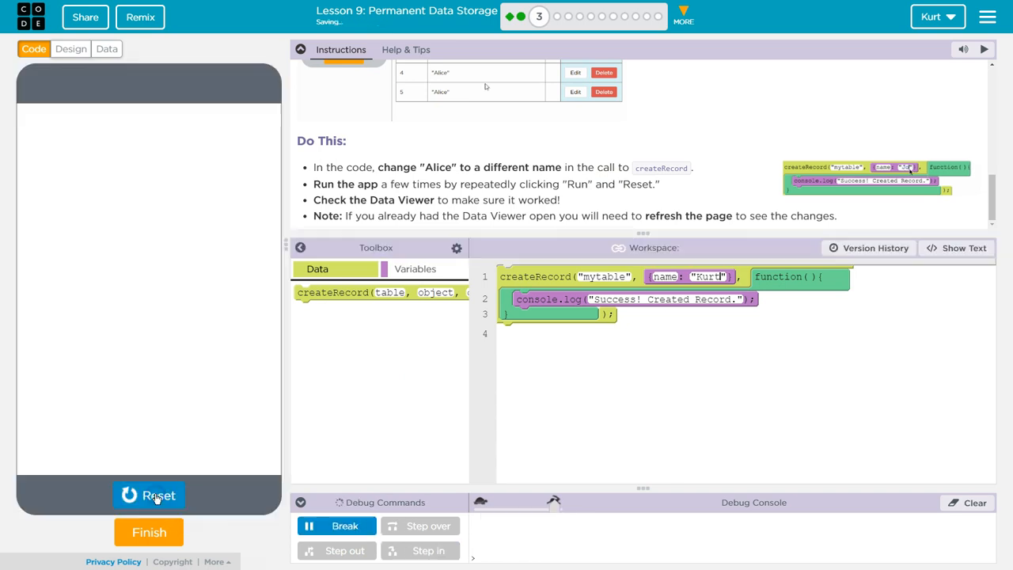
pyautogui.click(149, 494)
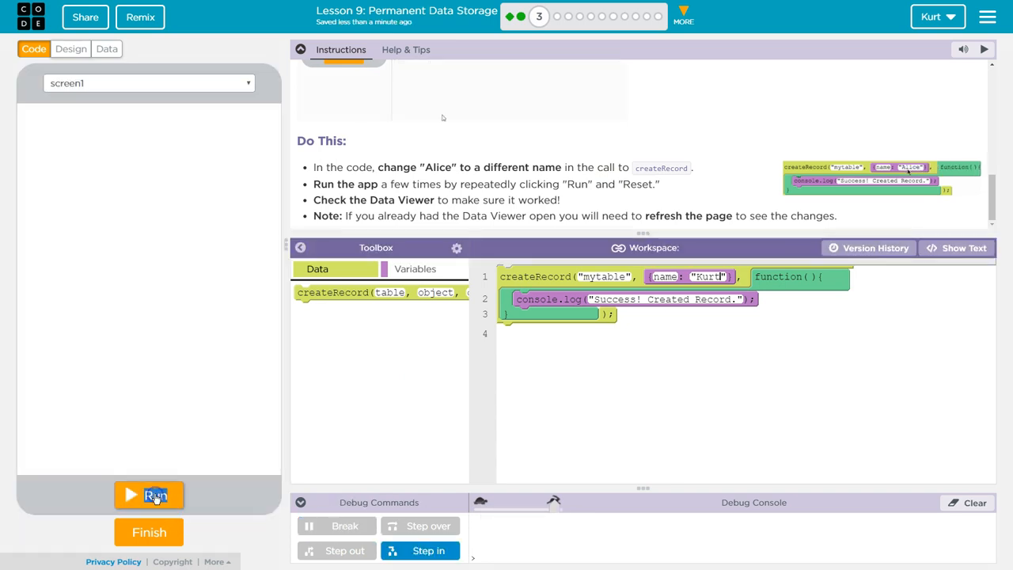
pyautogui.click(148, 493)
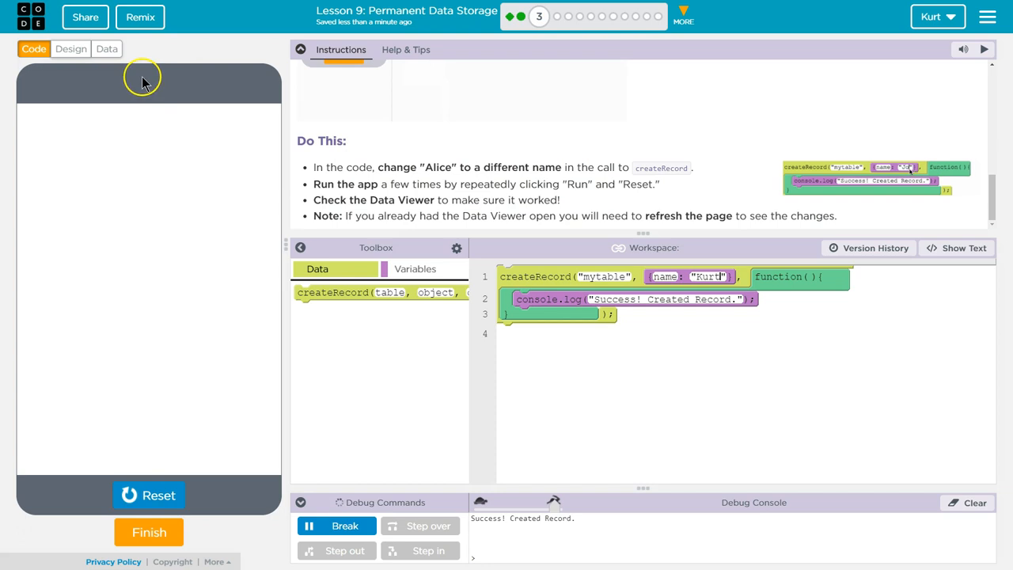
# - Confirm mytable lists Alice, Alice, Kurt, Kurt, Kurt, then return to the code
pyautogui.click(106, 48)
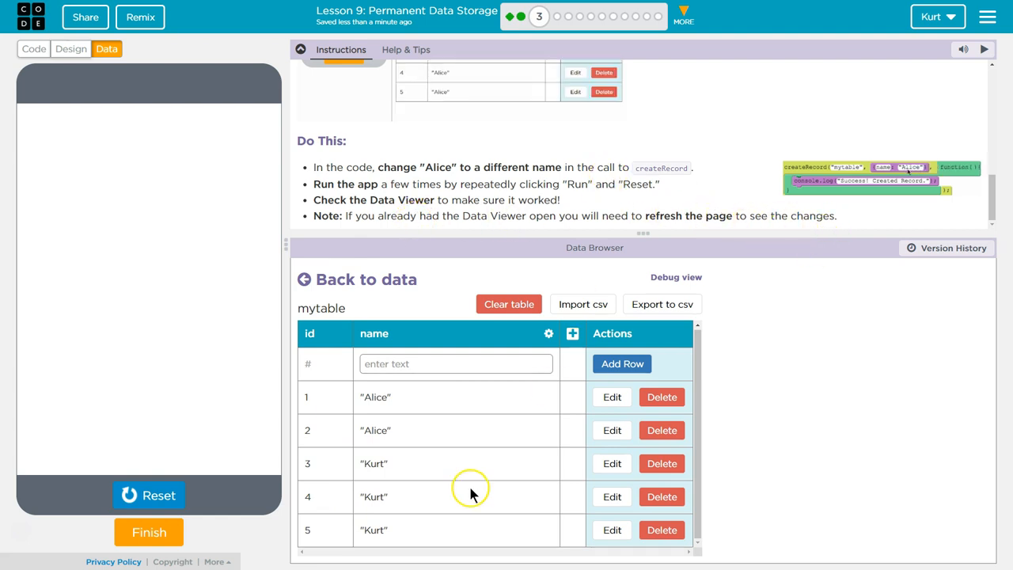
pyautogui.click(70, 48)
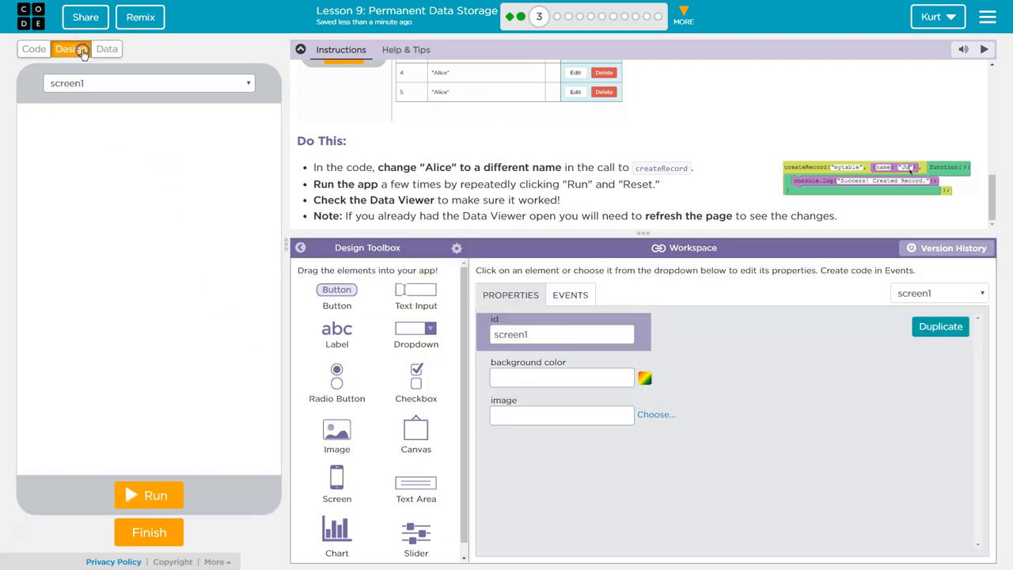
pyautogui.click(33, 47)
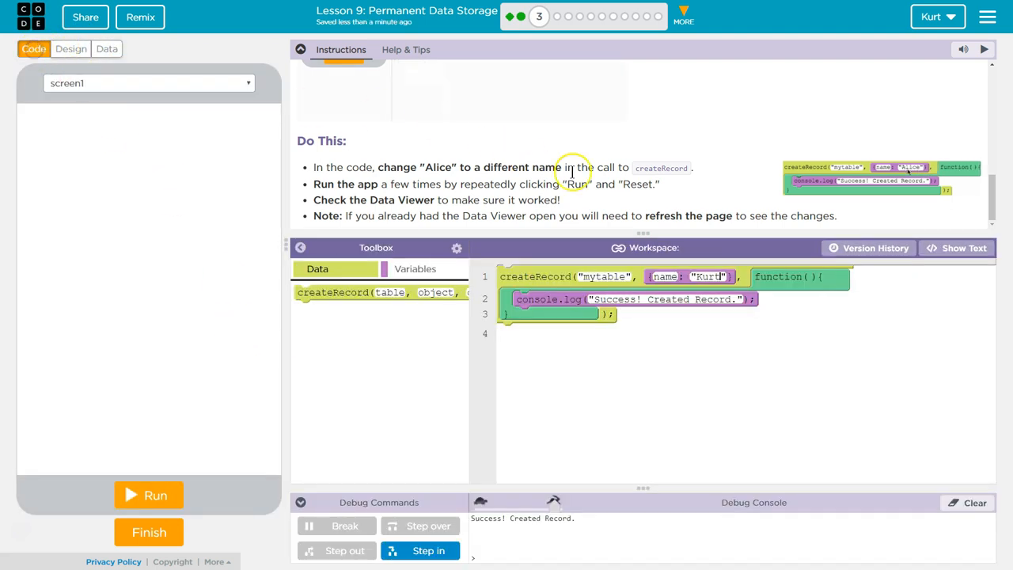